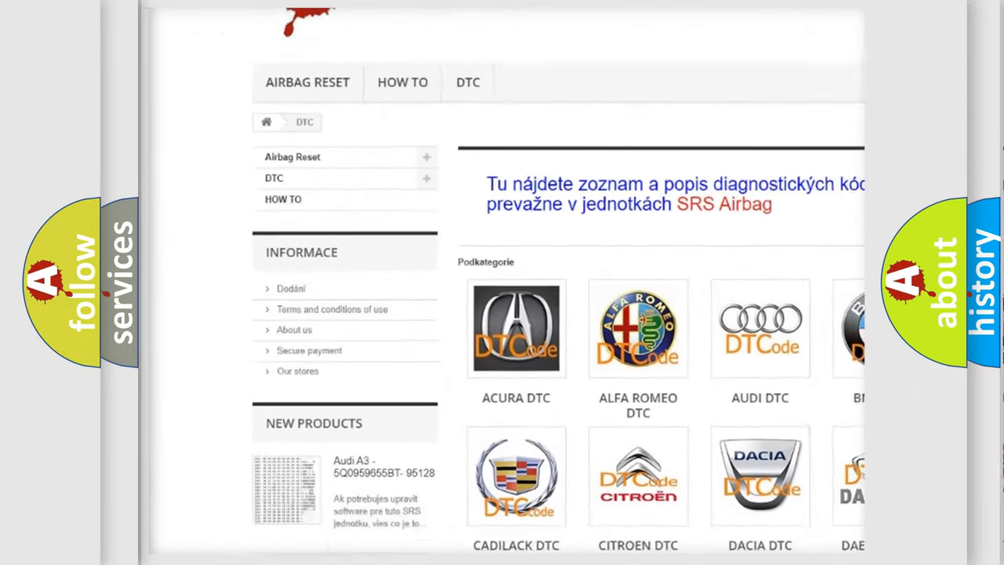
scroll(down, 3)
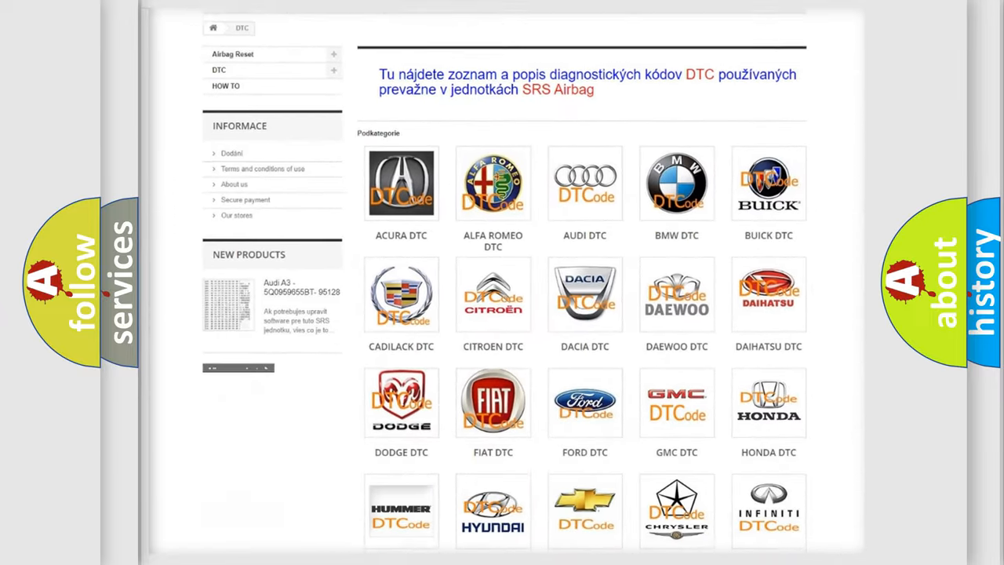
scroll(down, 3)
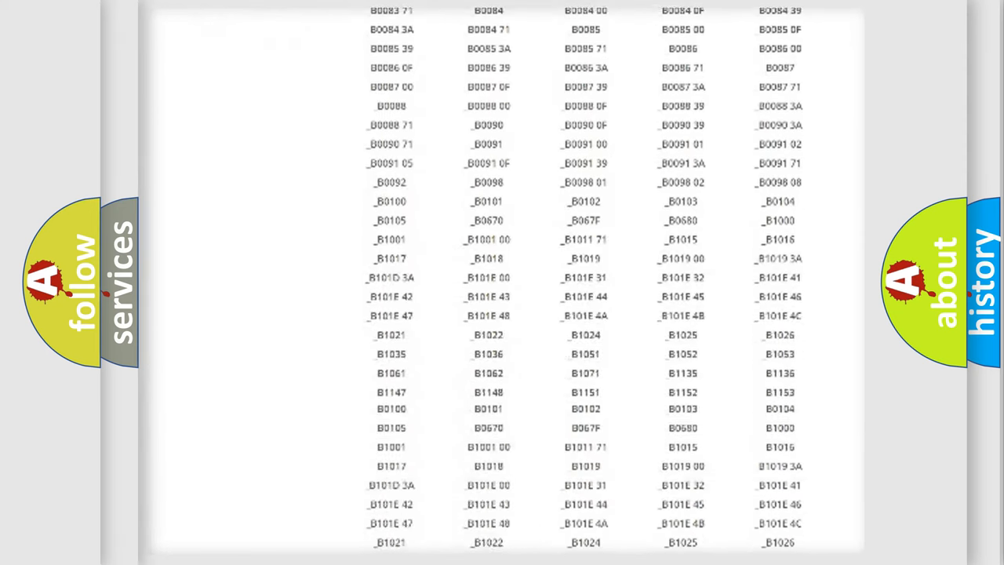
scroll(up, 3)
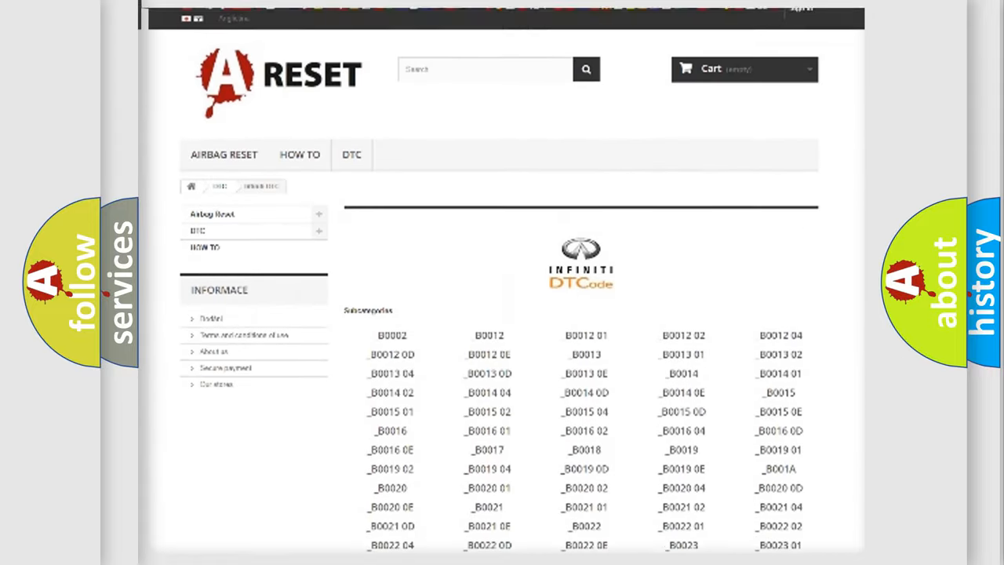
scroll(up, 3)
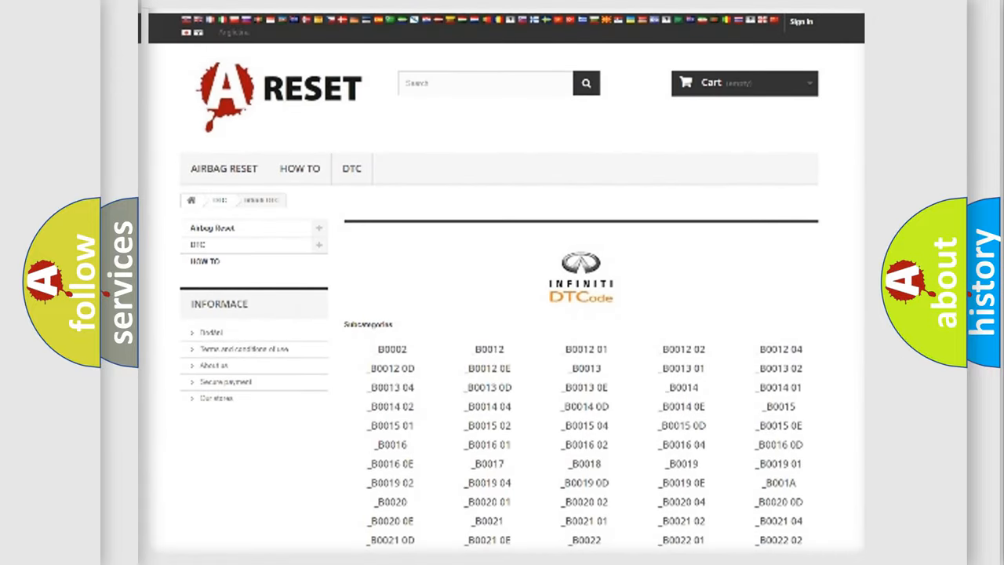